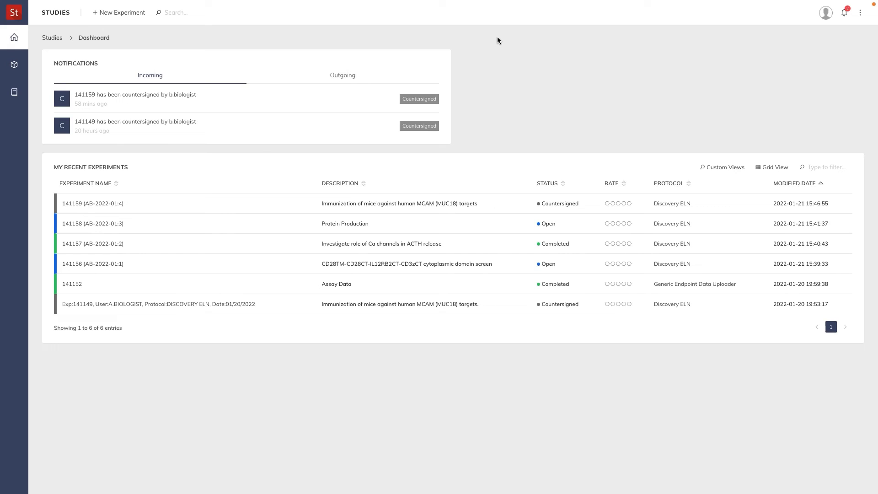
pyautogui.moveTo(295, 214)
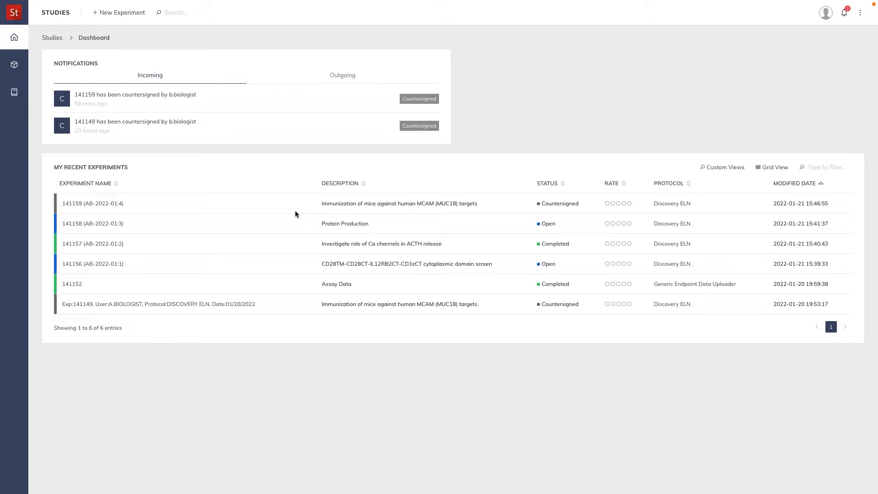
pyautogui.moveTo(236, 115)
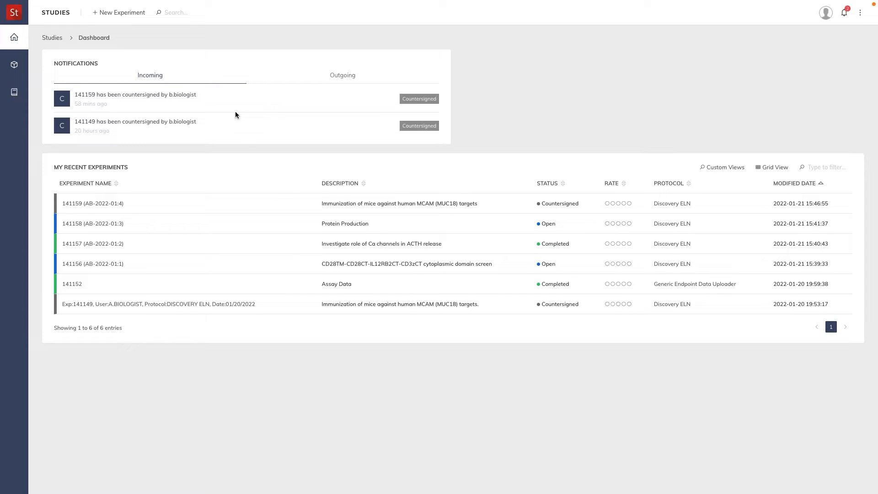
# Step: Show the Outgoing notifications listing completed countersign requests for experiments 141157 and 141152
pyautogui.click(342, 75)
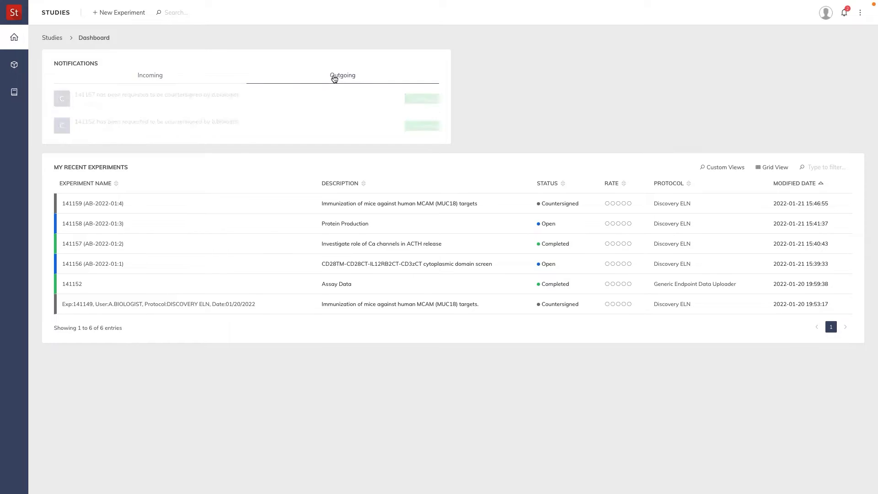
pyautogui.click(342, 75)
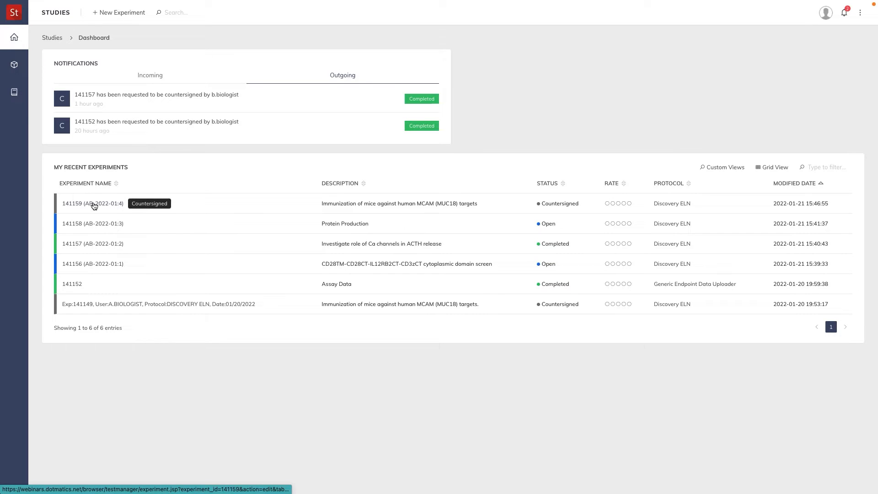
# Step: Bring up experiment 141159 from My Recent Experiments on its Info page
pyautogui.click(93, 203)
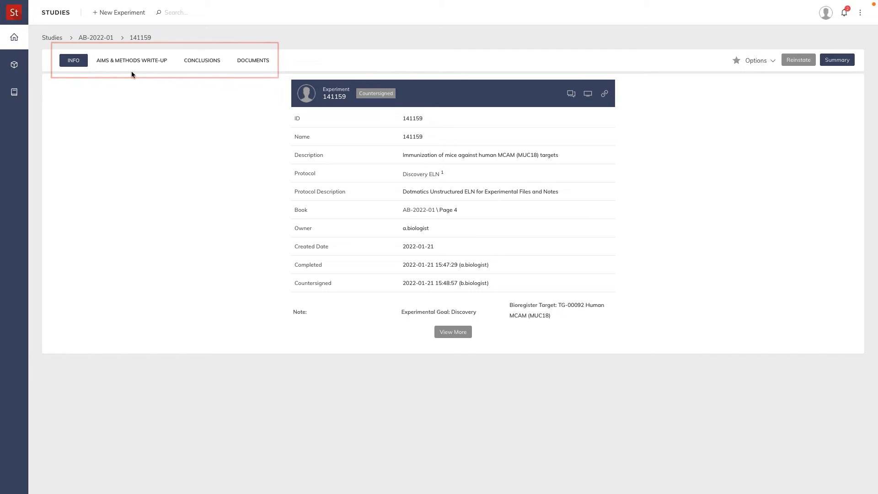
pyautogui.click(132, 60)
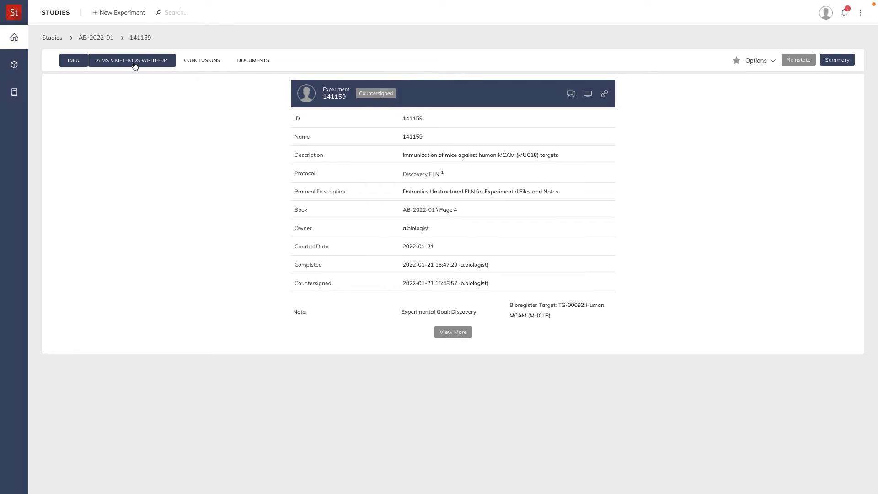
# Step: Review the Aims & Methods write-up with its objectives, Mouse Immunization SOP and methods
pyautogui.click(131, 61)
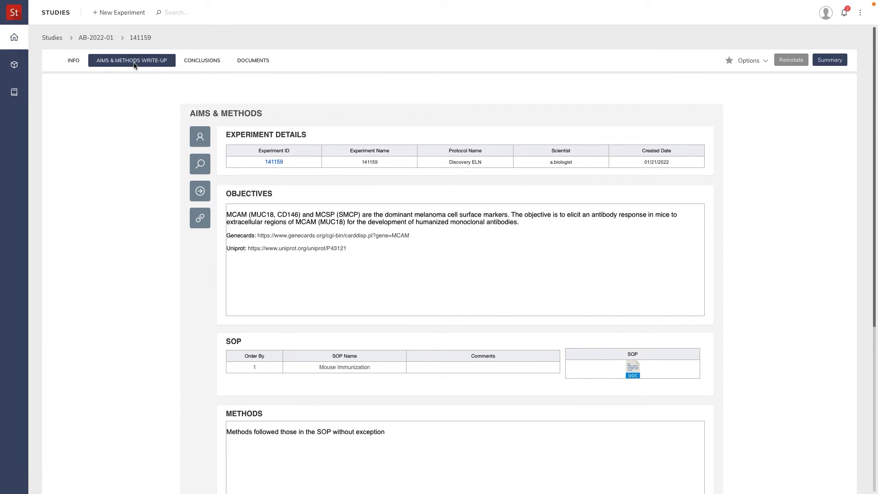
pyautogui.moveTo(170, 233)
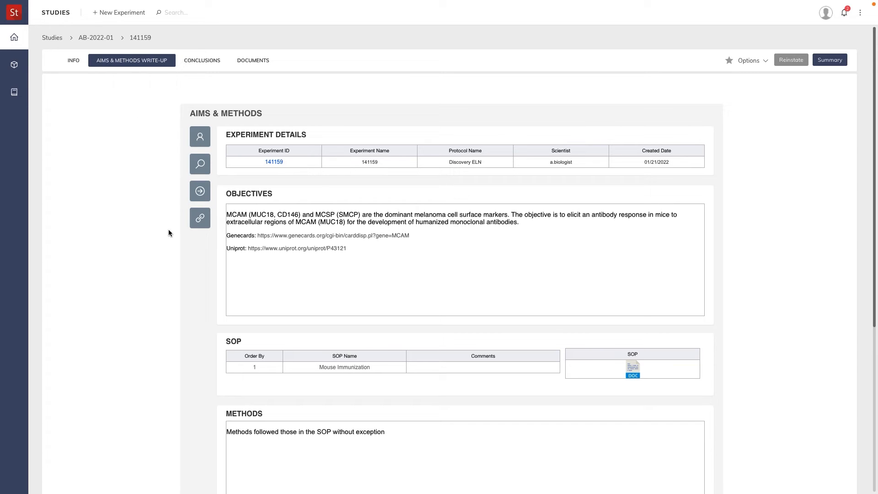
pyautogui.scroll(-3)
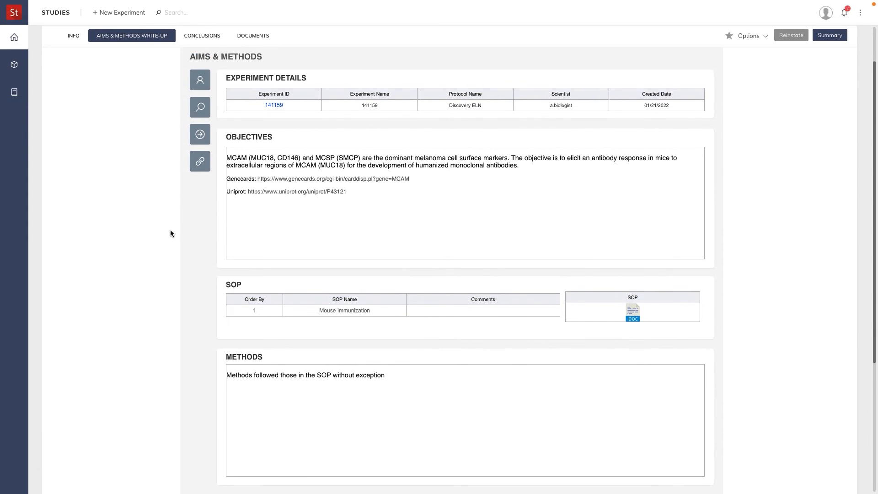
pyautogui.scroll(-3)
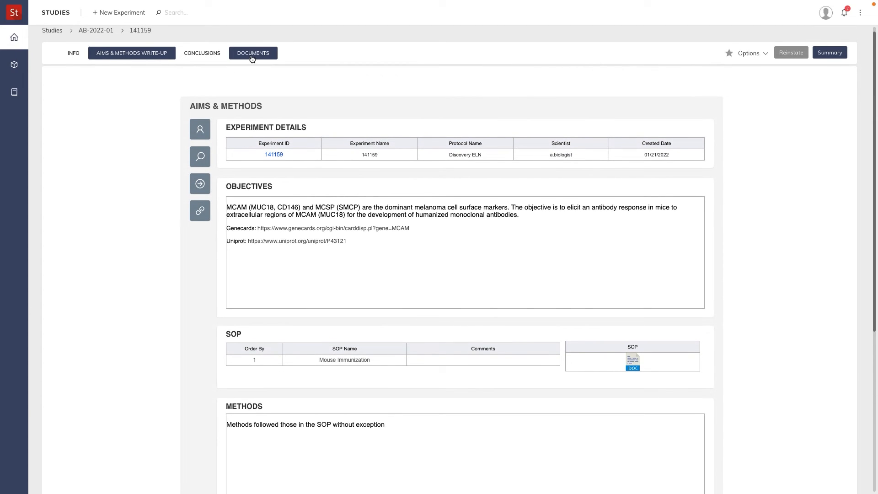
# Step: Review the four attached documents, then view the experiment's Conclusions
pyautogui.click(252, 53)
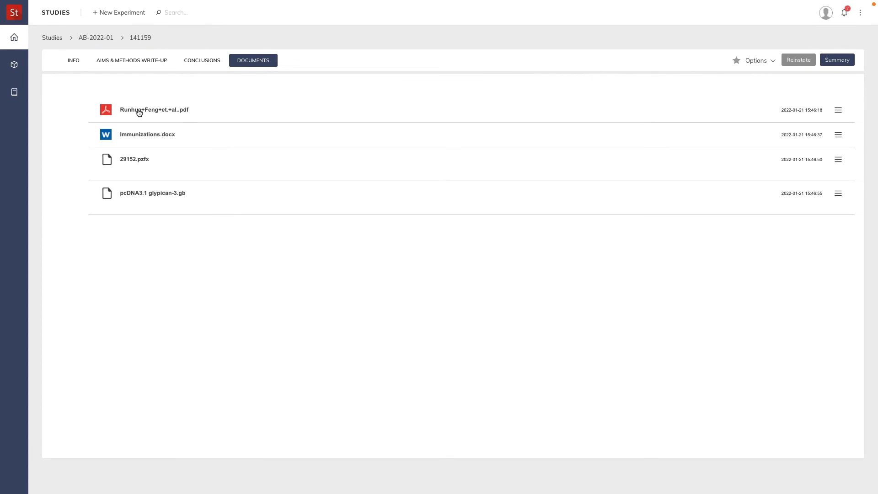
pyautogui.moveTo(166, 115)
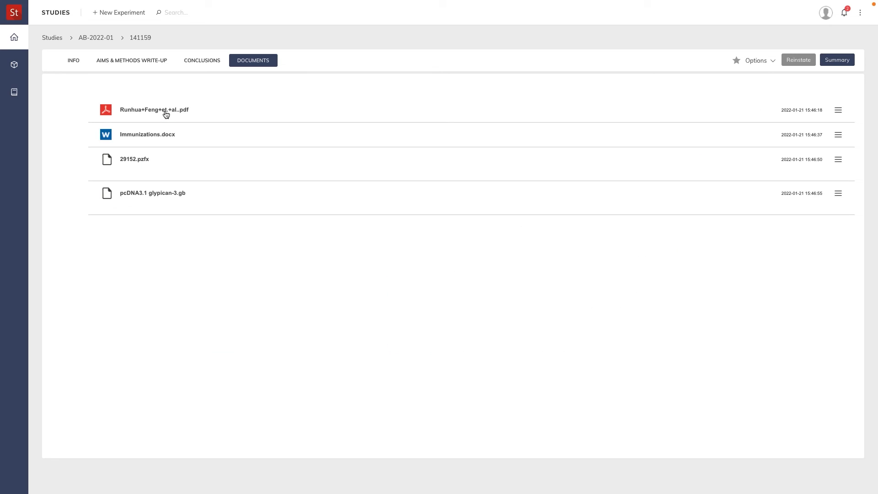
pyautogui.click(147, 134)
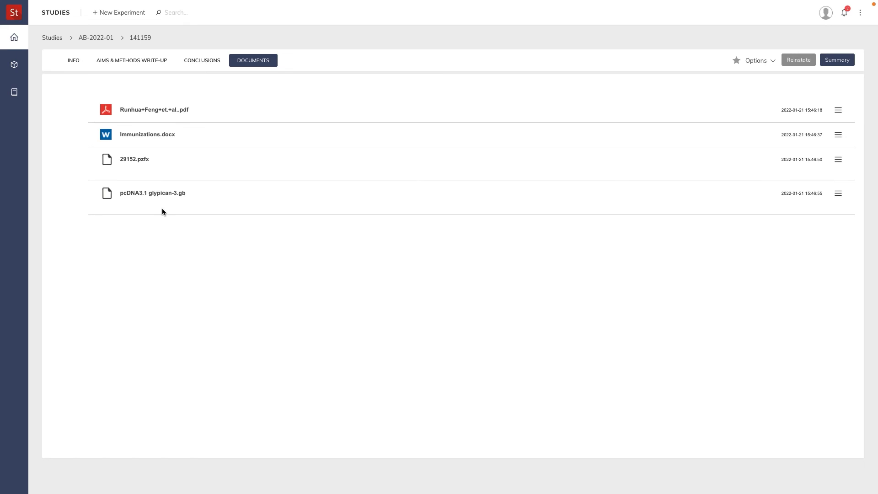
pyautogui.moveTo(186, 161)
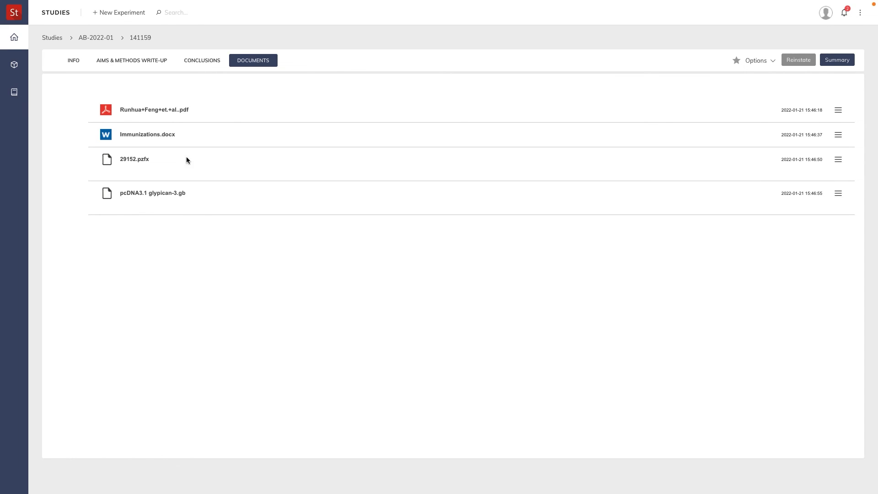
pyautogui.click(201, 60)
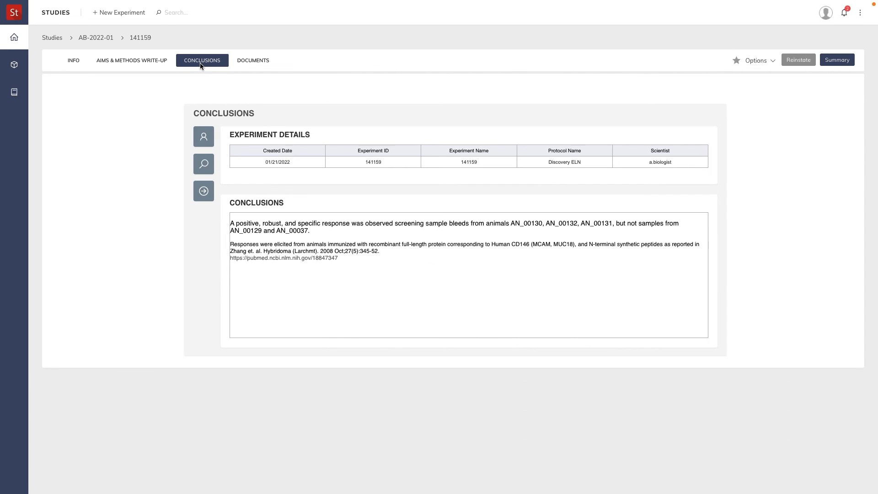